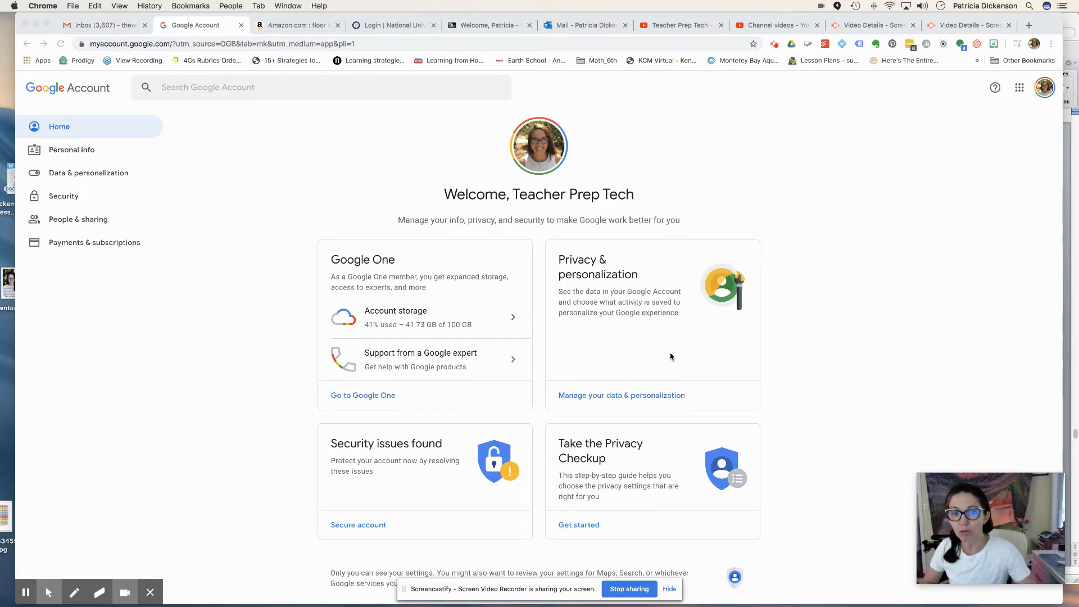
mouse_move(658, 335)
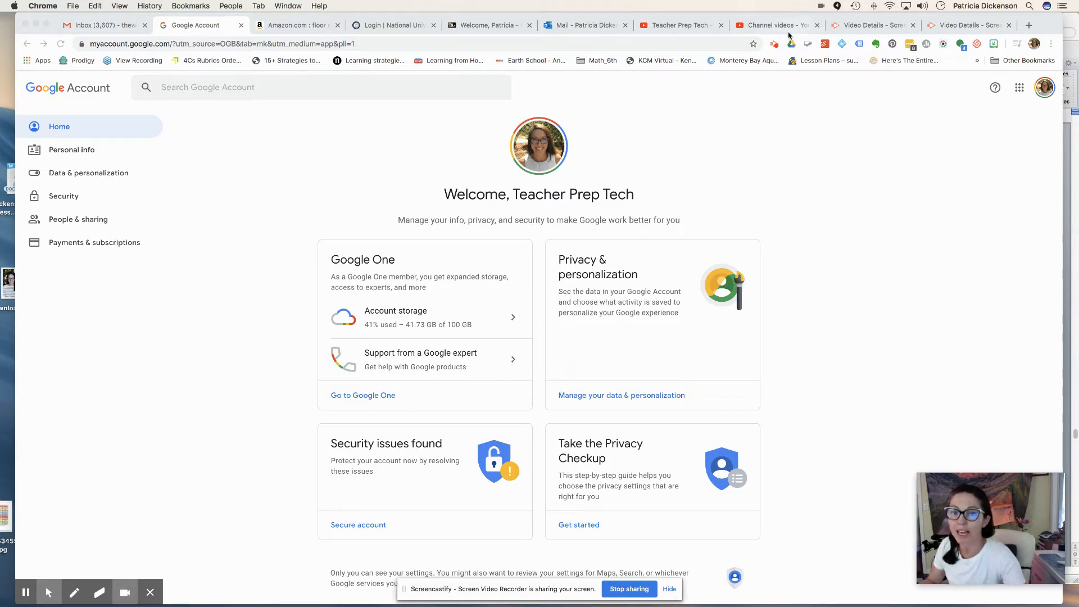
mouse_move(775, 44)
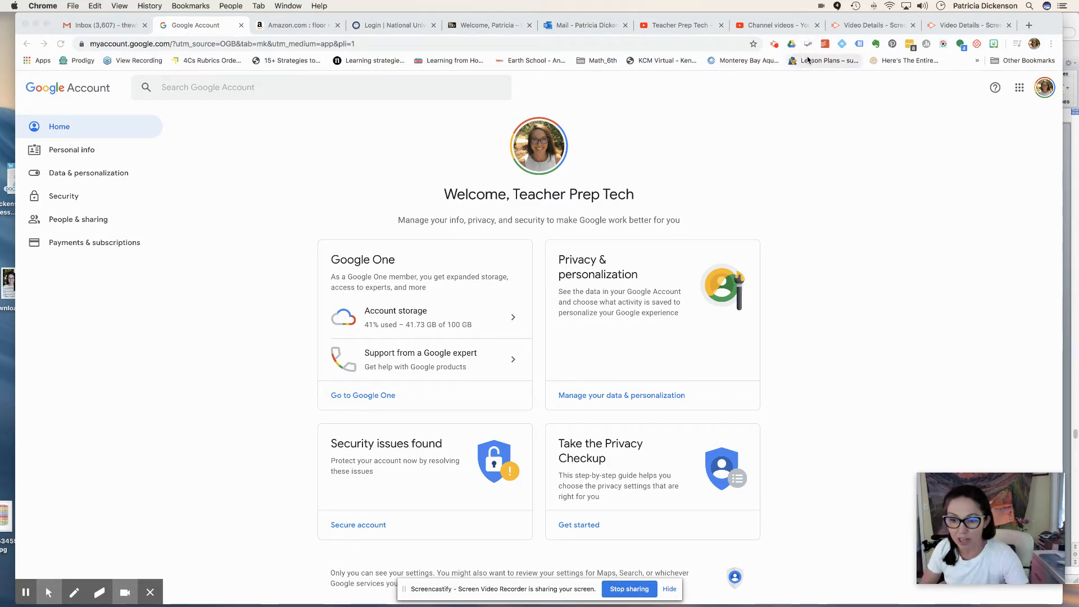
mouse_move(826, 61)
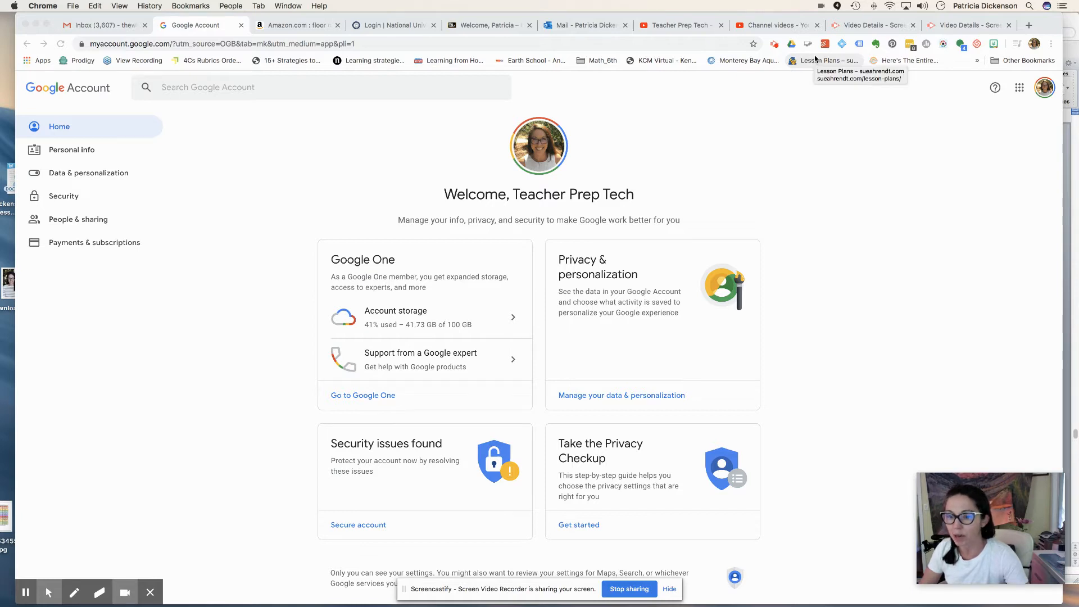
mouse_move(795, 80)
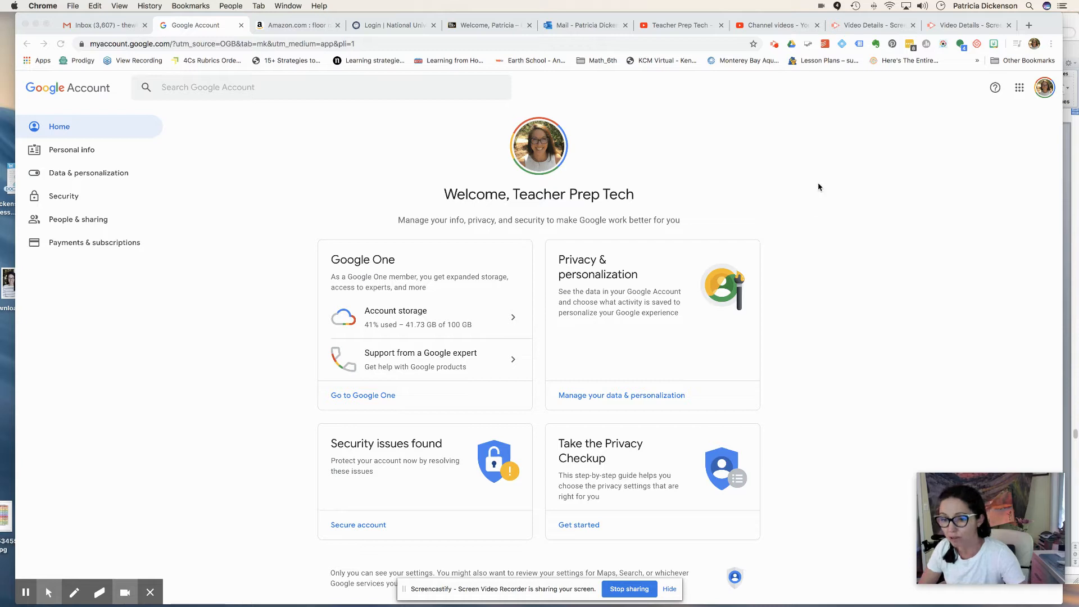
mouse_move(925, 165)
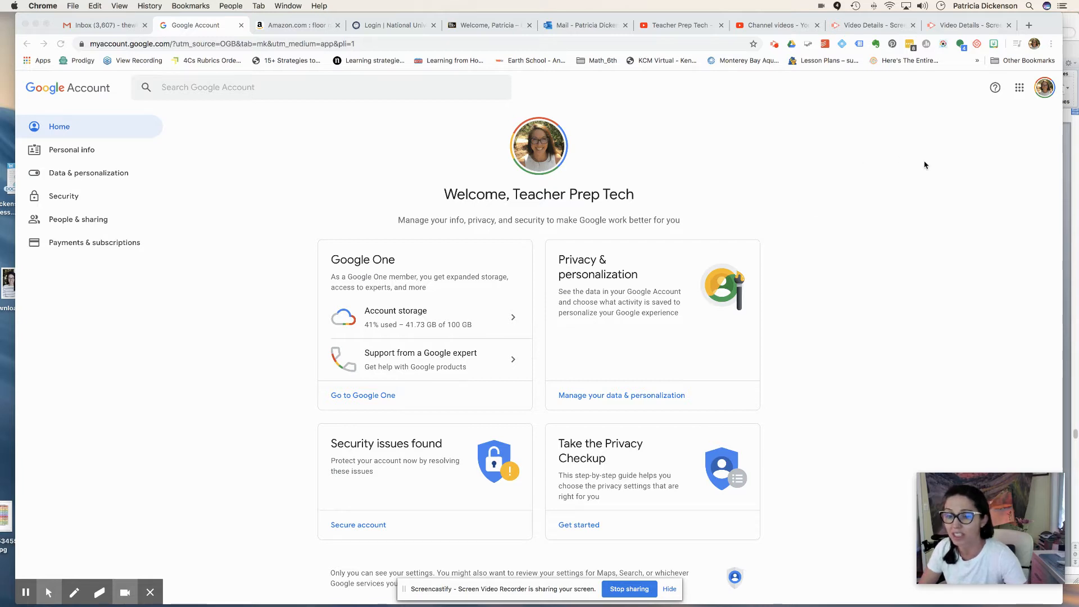
mouse_move(964, 156)
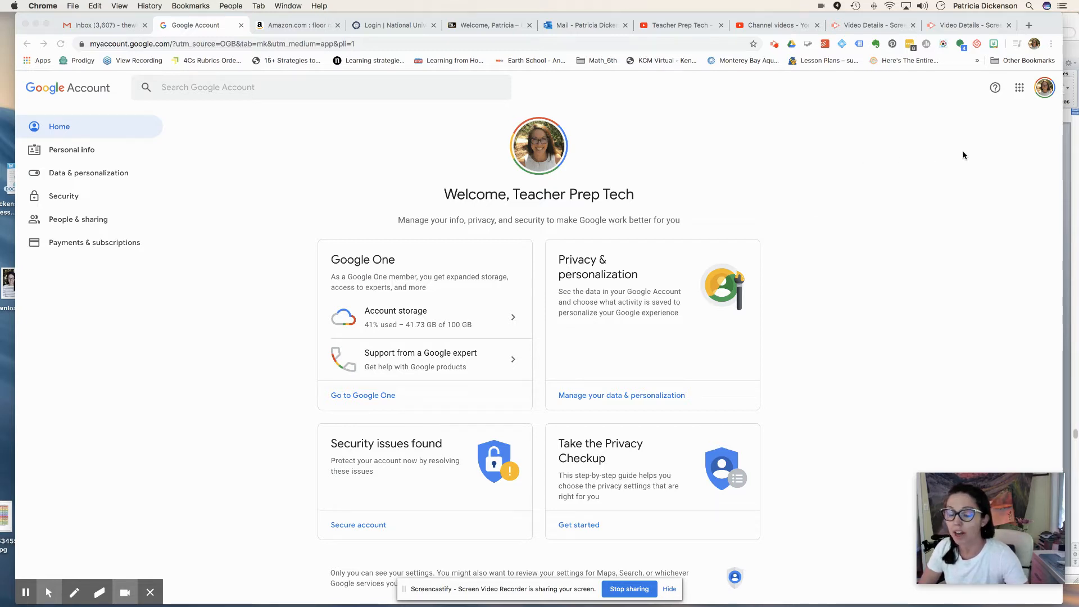
mouse_move(901, 151)
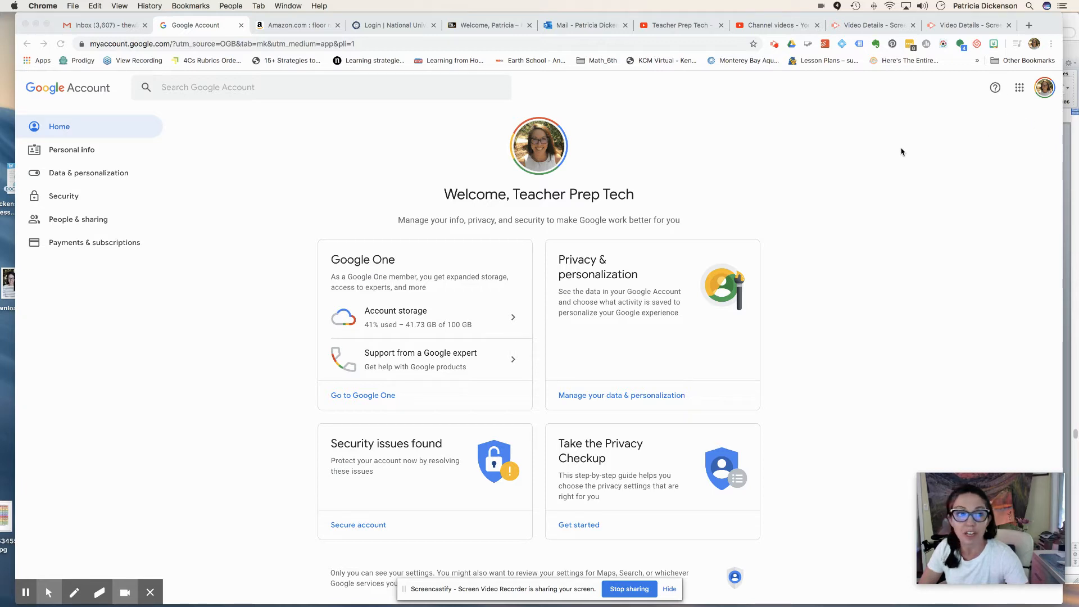
mouse_move(1022, 94)
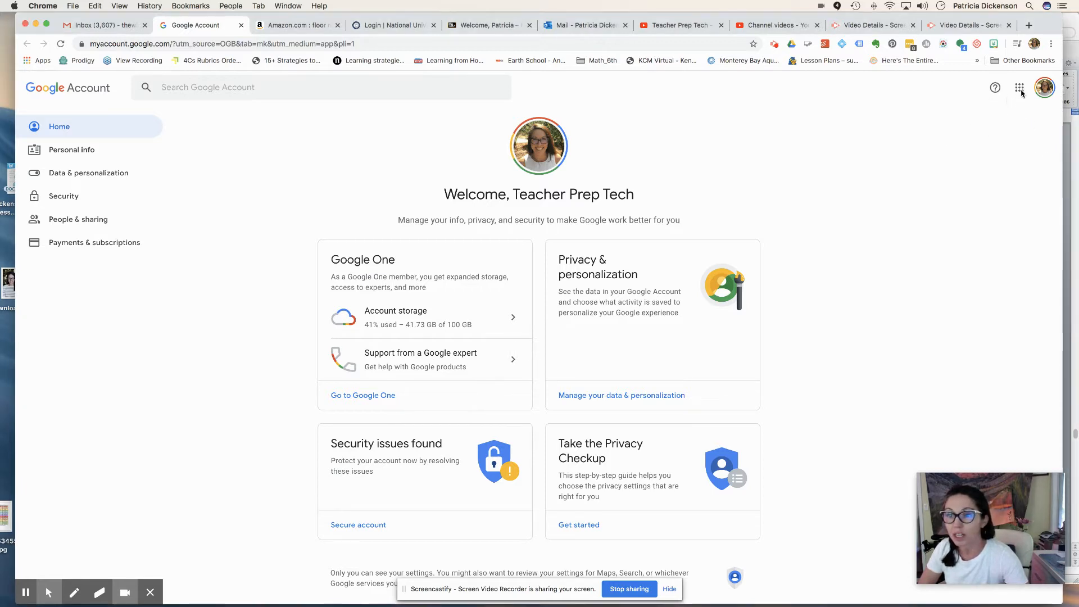
- Open YouTube from the Google apps grid
click(1019, 88)
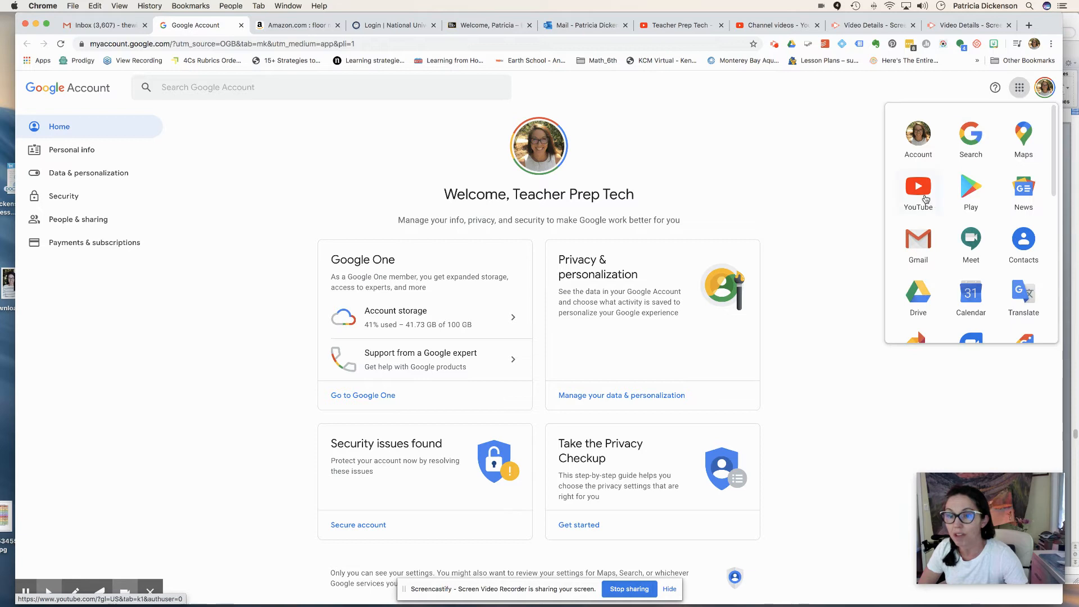
click(918, 186)
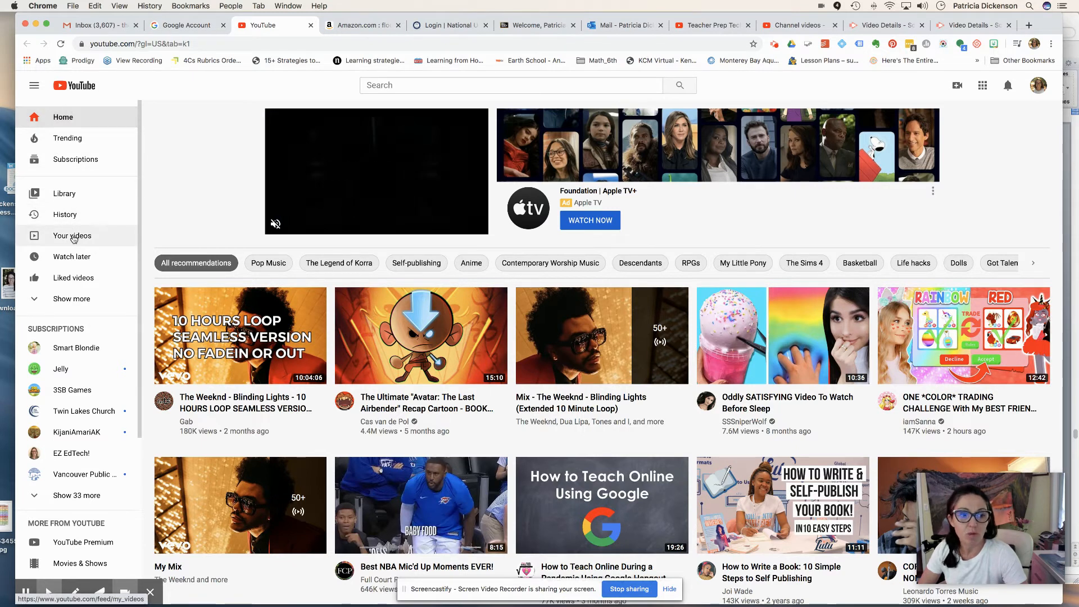
- Show the Teacher Prep Tech channel's uploaded videos via 'Your videos'
click(71, 236)
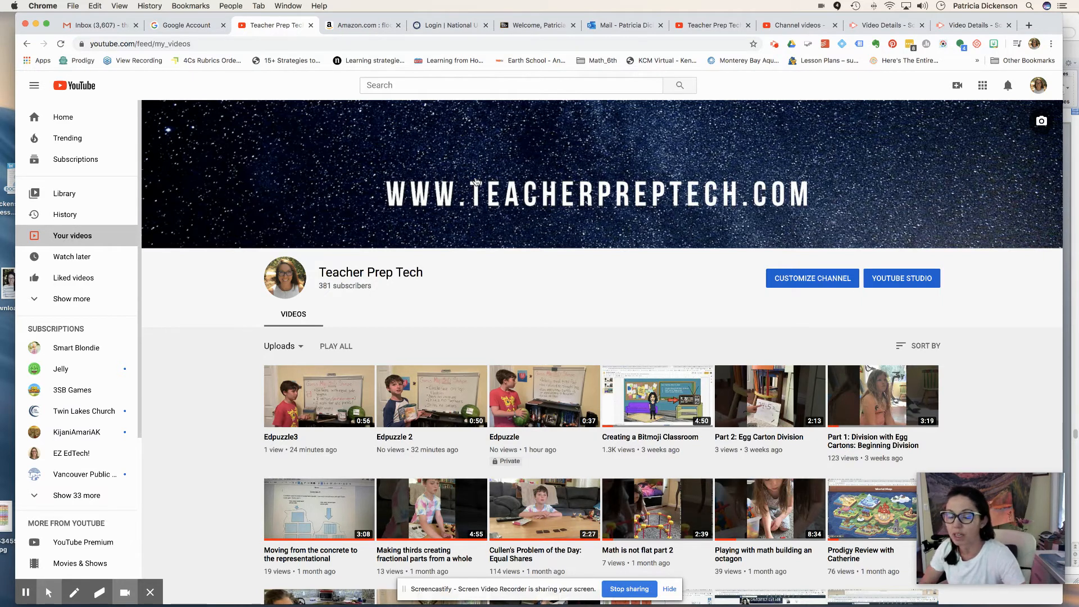
mouse_move(470, 180)
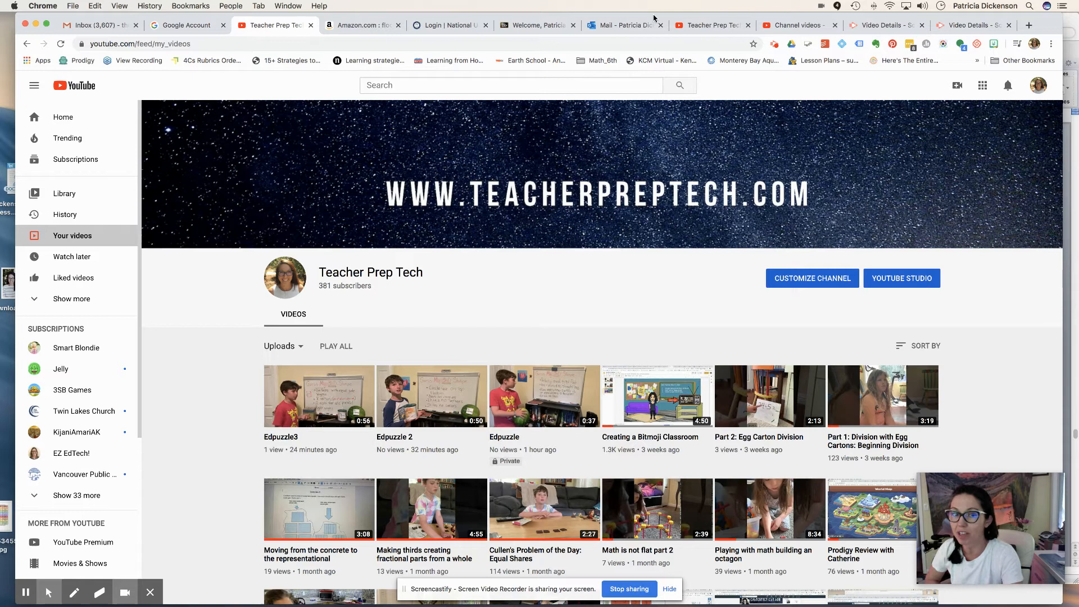
mouse_move(957, 86)
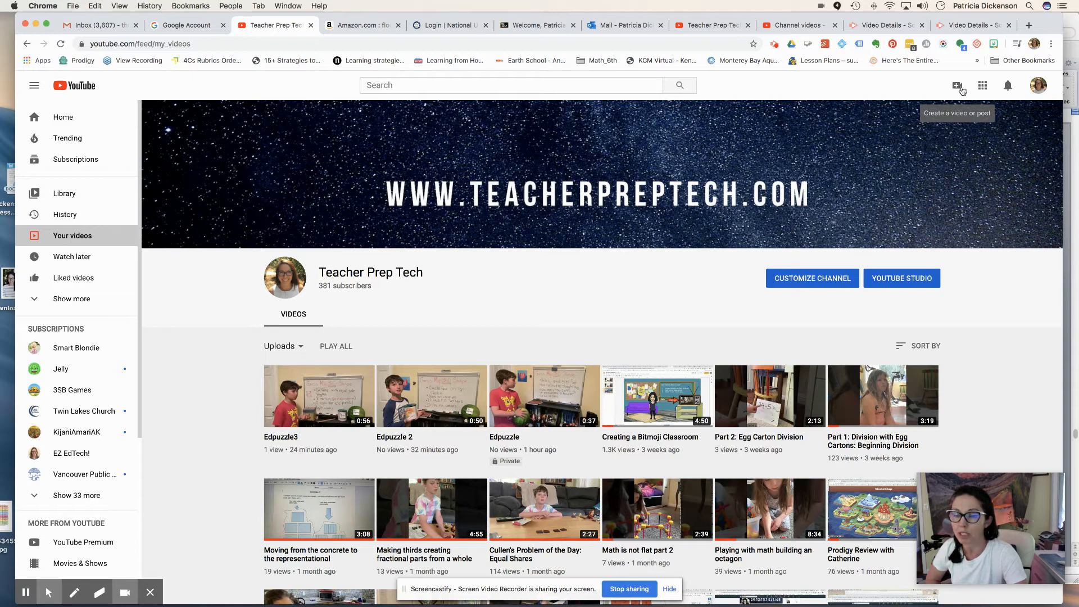
- Start uploading the video file IMG 4610 through Create > Upload video
click(957, 85)
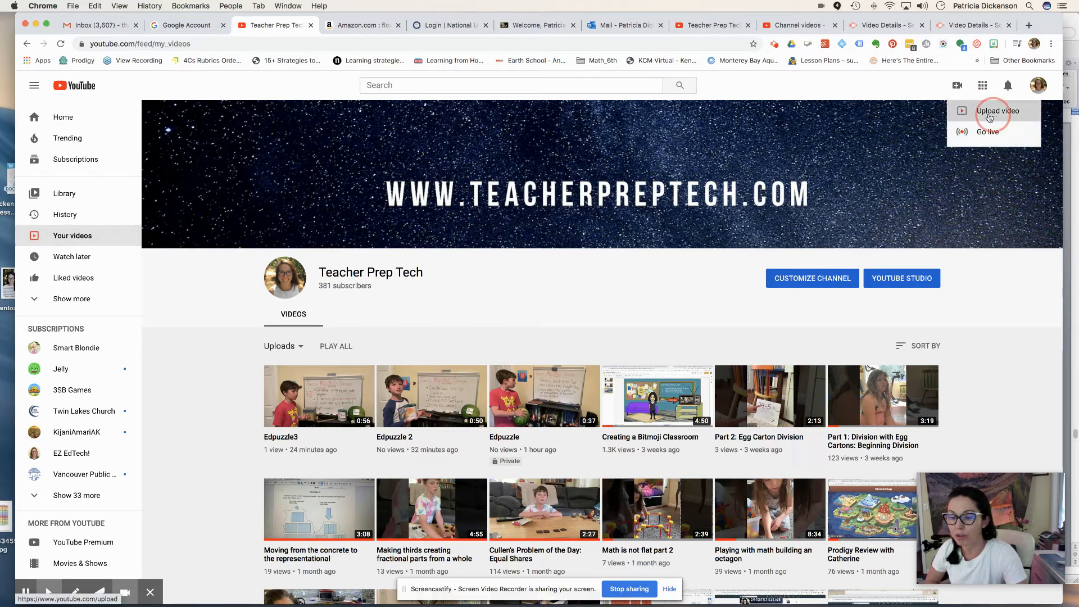
click(998, 111)
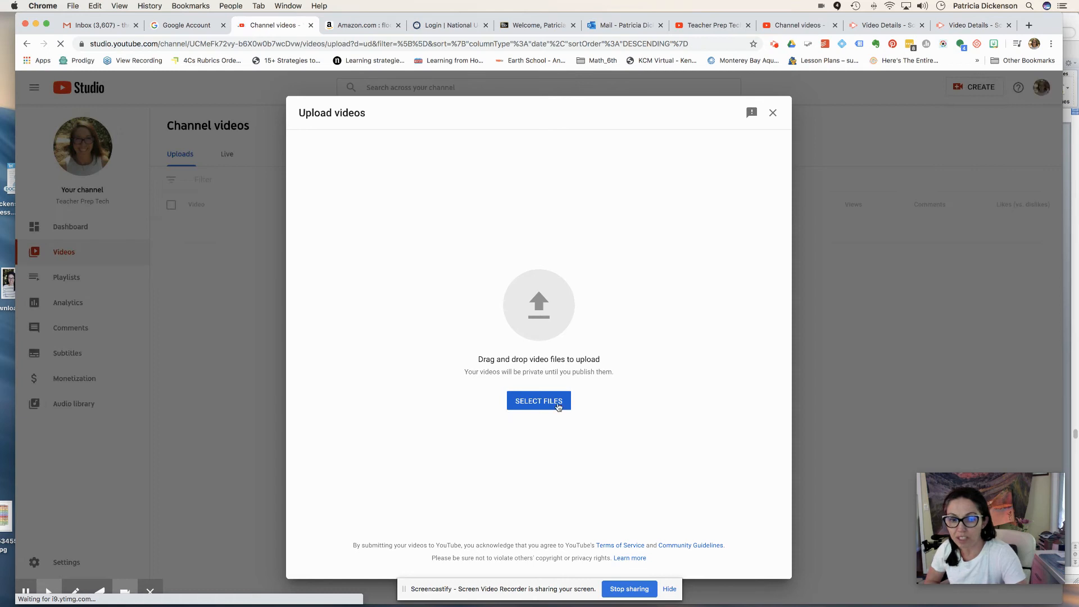
click(539, 400)
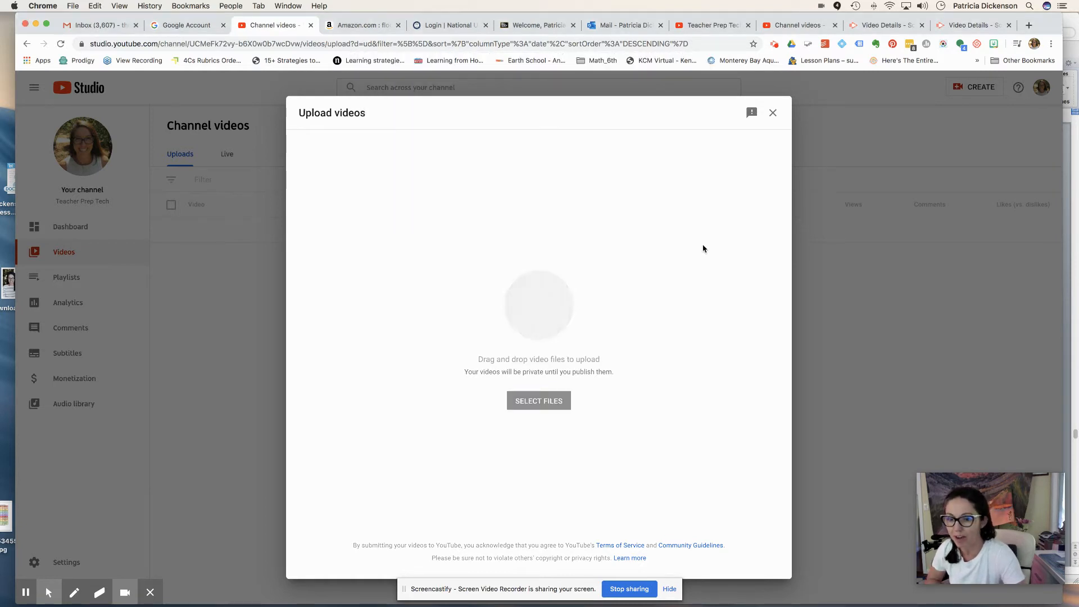
click(538, 401)
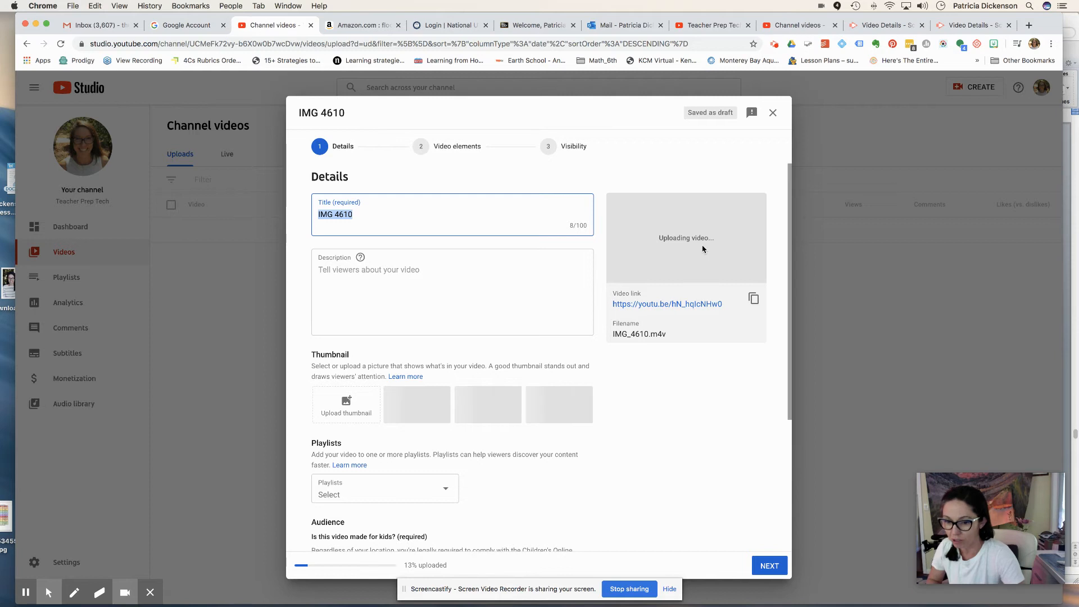
mouse_move(696, 252)
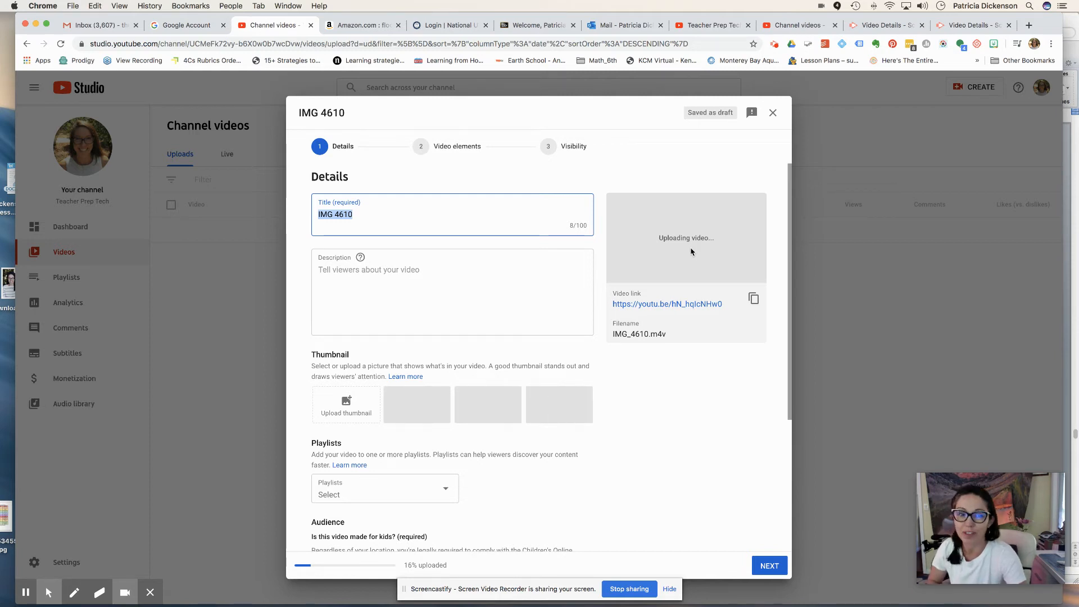
mouse_move(635, 256)
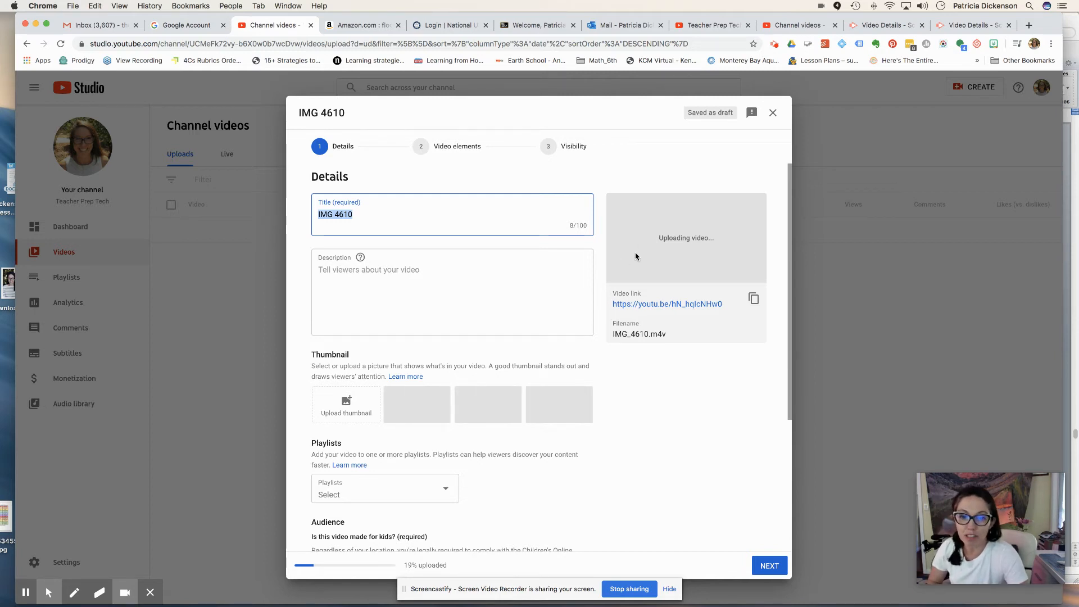
mouse_move(478, 233)
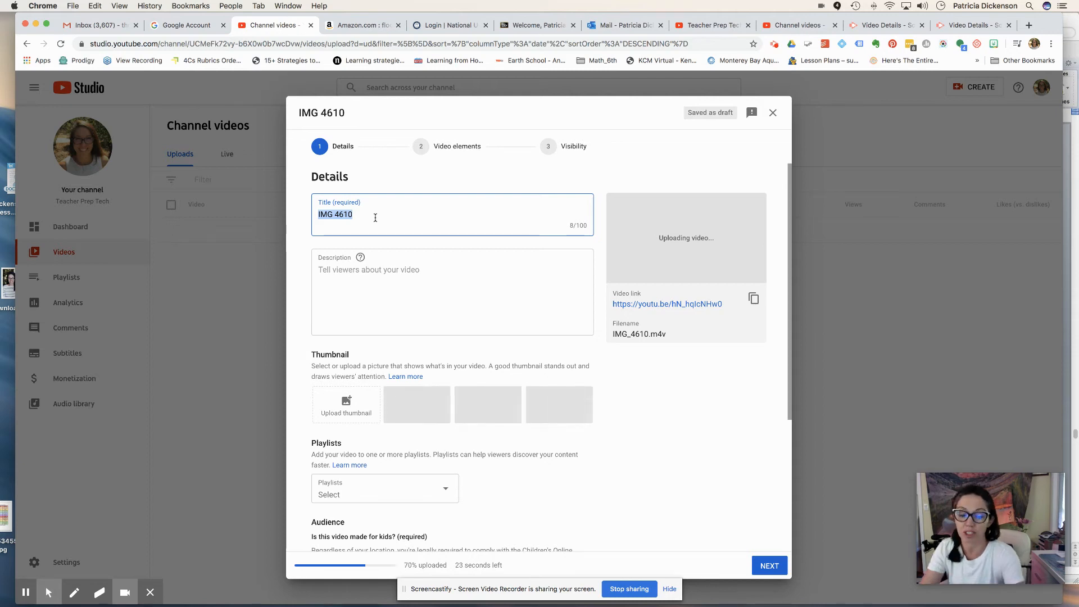
- Replace the IMG 4610 title with 'EdPuzzle Vocab'
text(Ed)
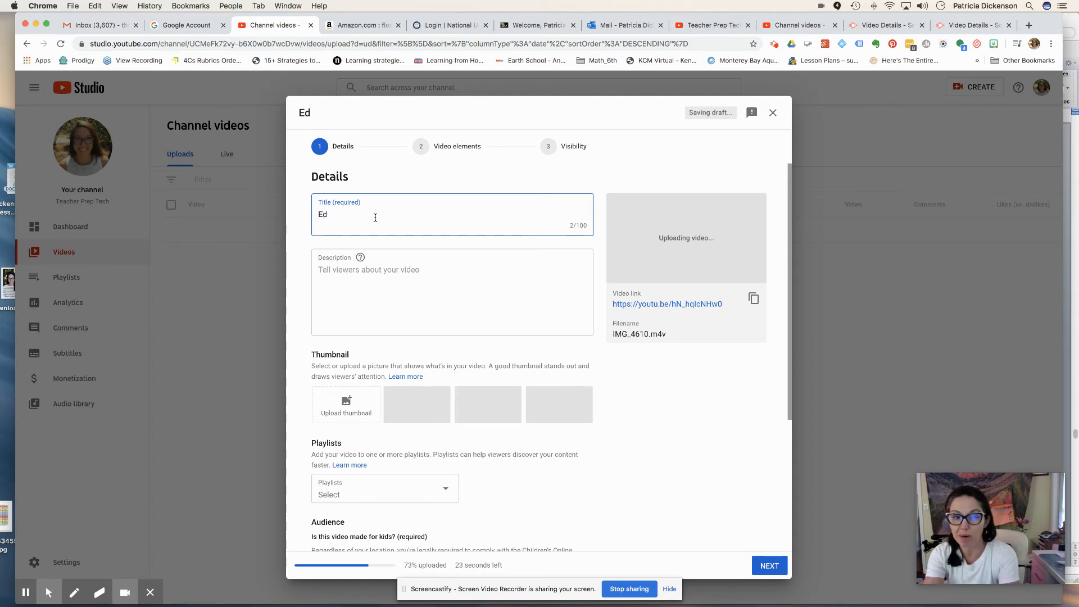
text(Pu)
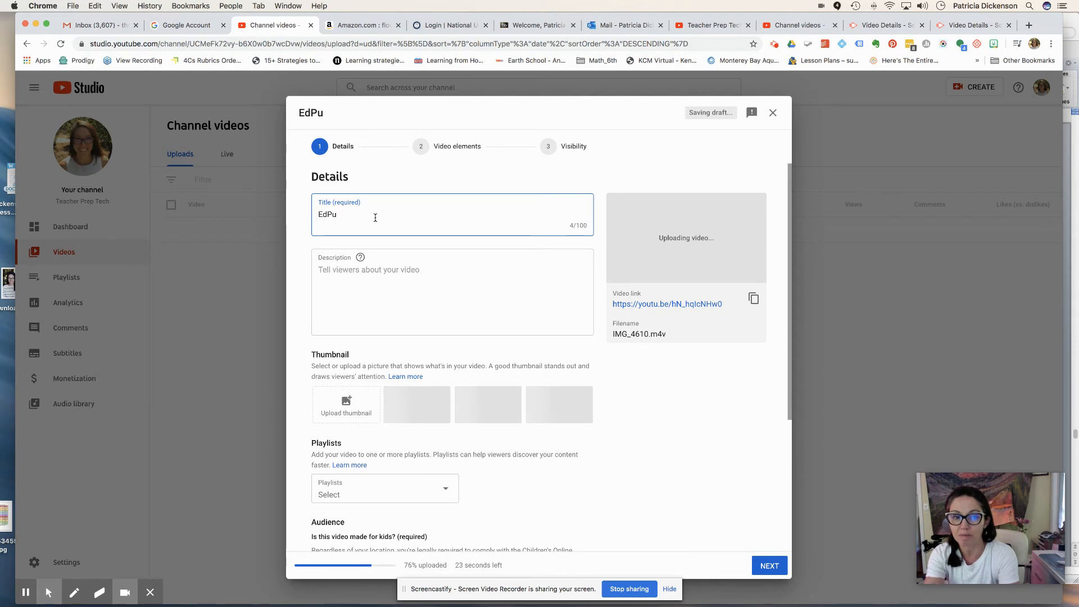
text(zzle)
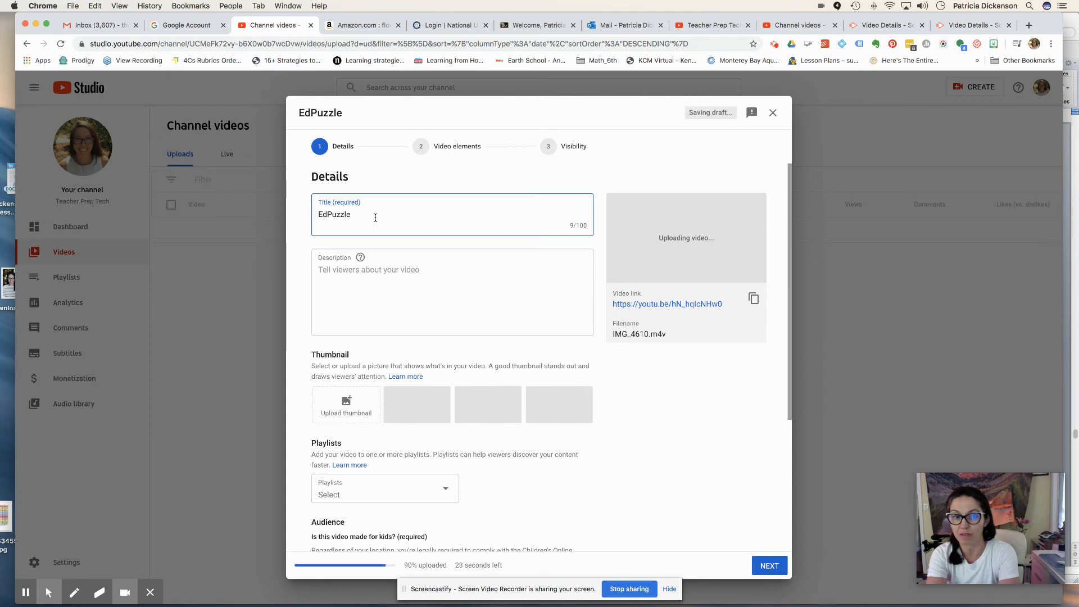
text(Voca)
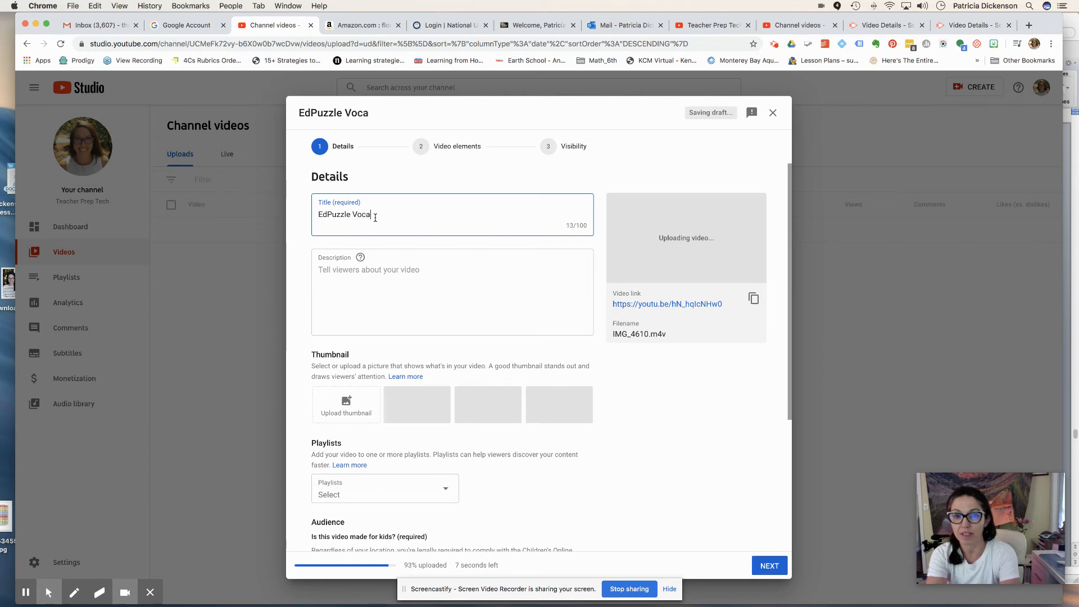
text(b)
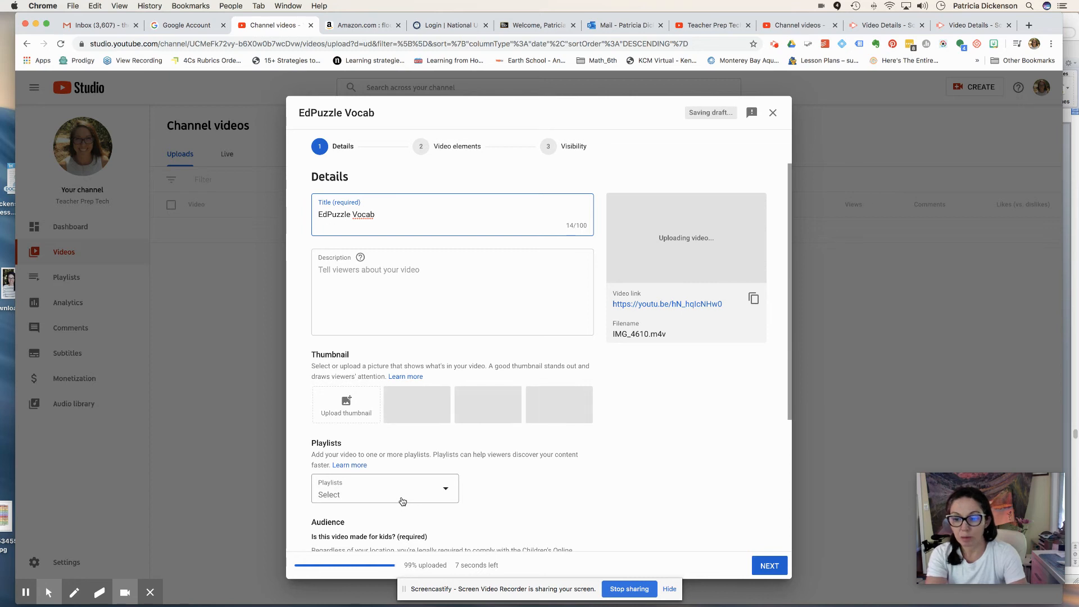
- Add the video to the Distance Learning playlist, mark it not made for kids
click(384, 494)
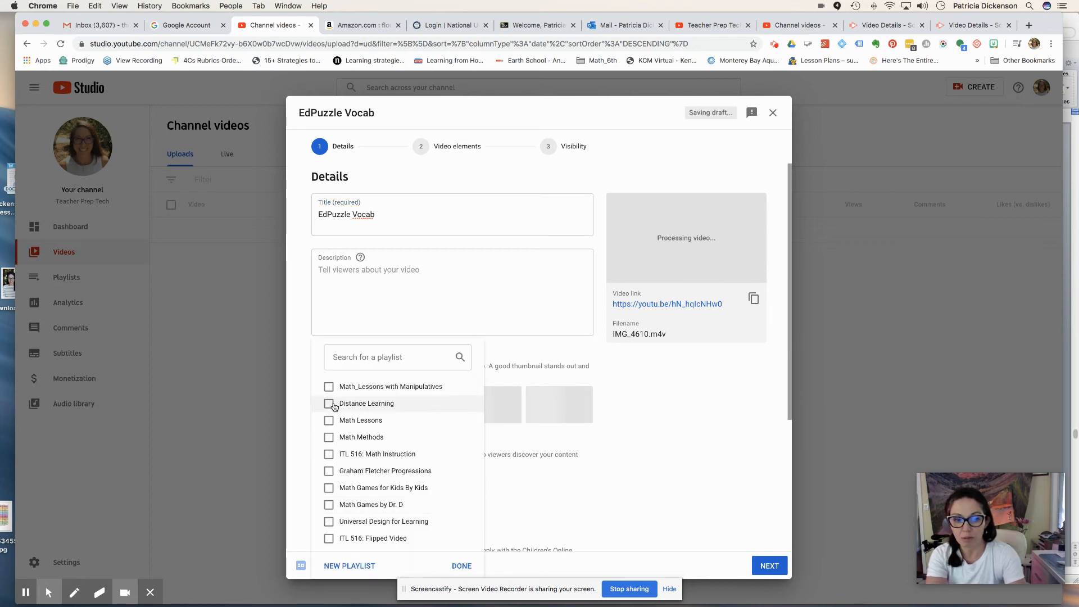
click(329, 404)
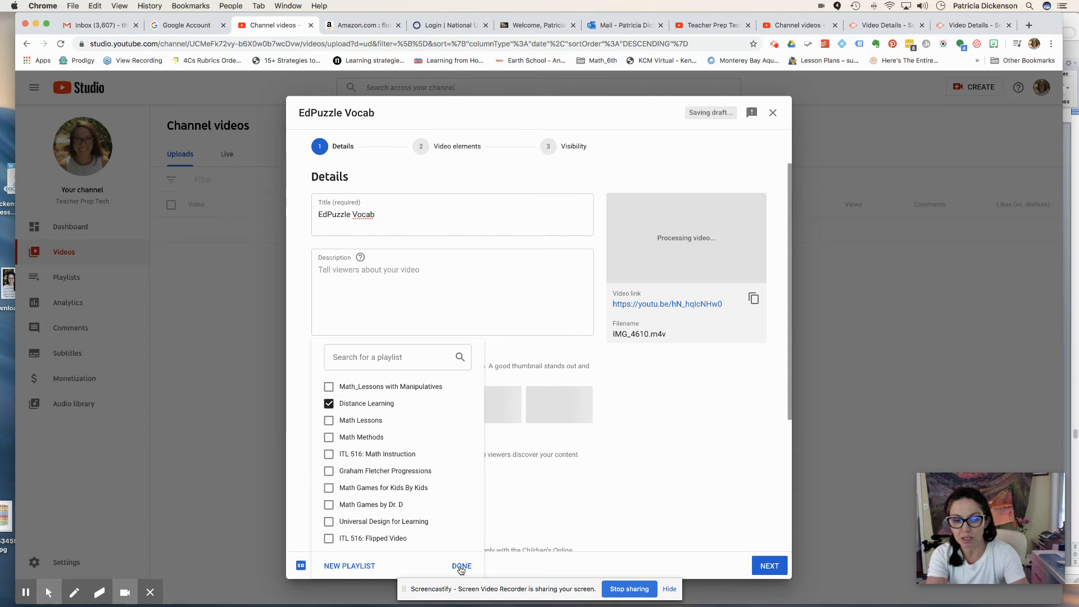
click(461, 566)
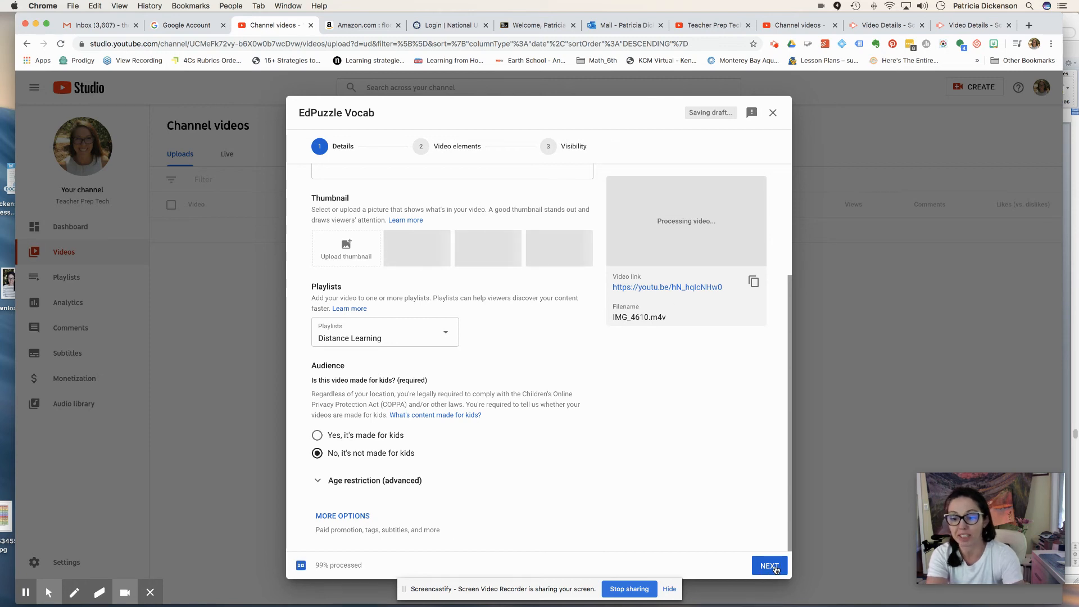
click(769, 565)
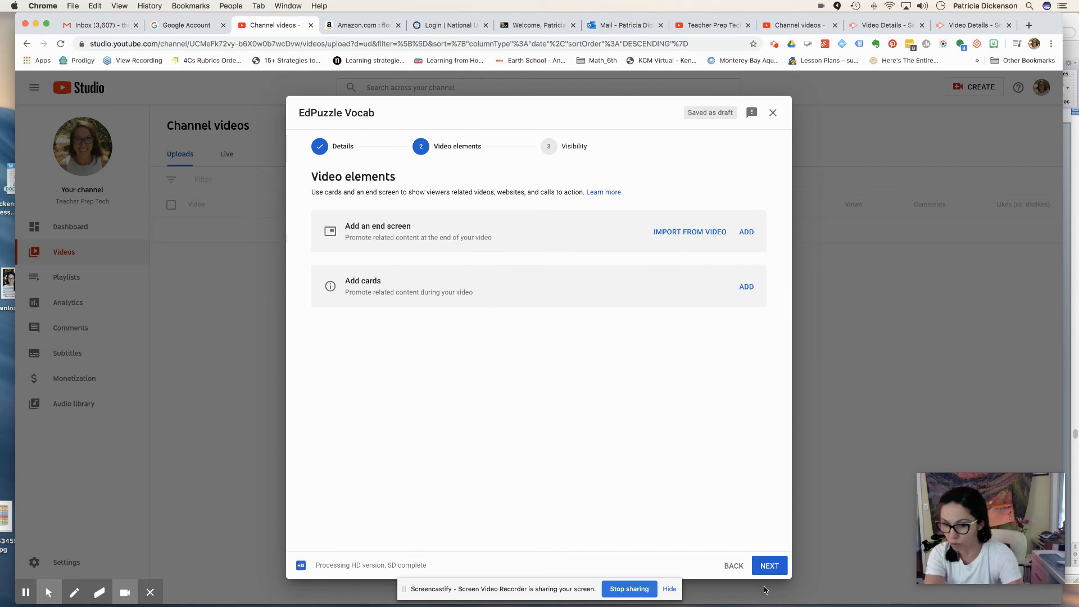
- Advance past Video elements to the Visibility step
click(770, 565)
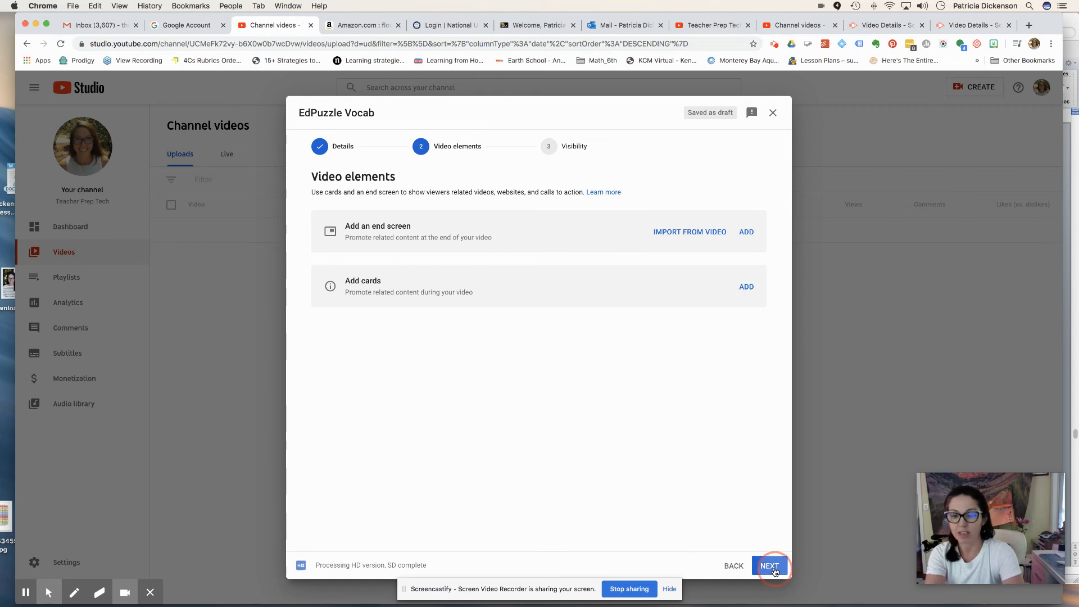
click(769, 565)
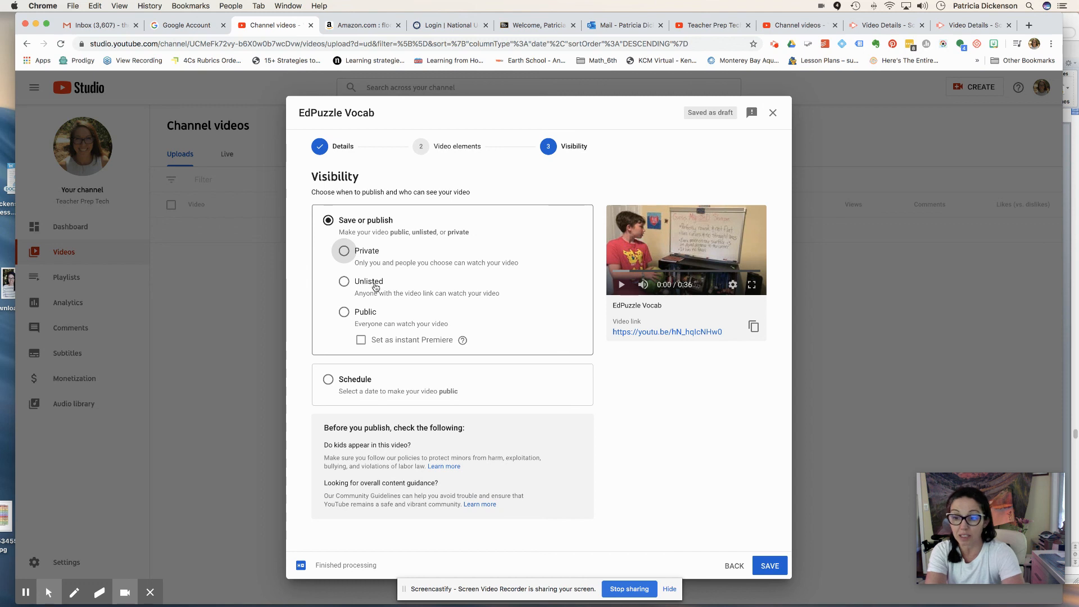
- Set EdPuzzle Vocab's visibility to Public
click(343, 312)
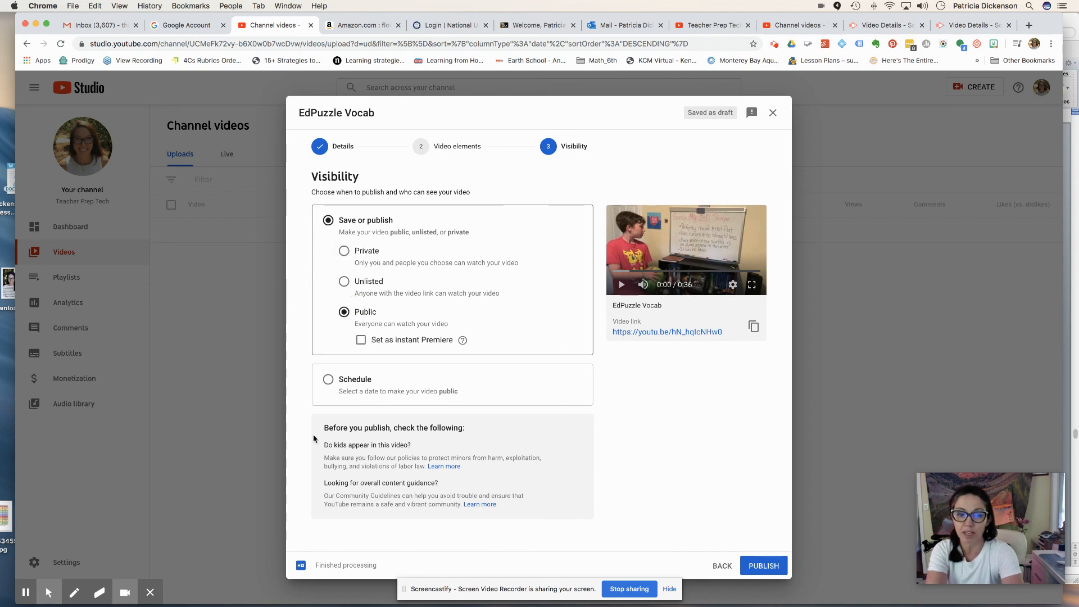
mouse_move(512, 473)
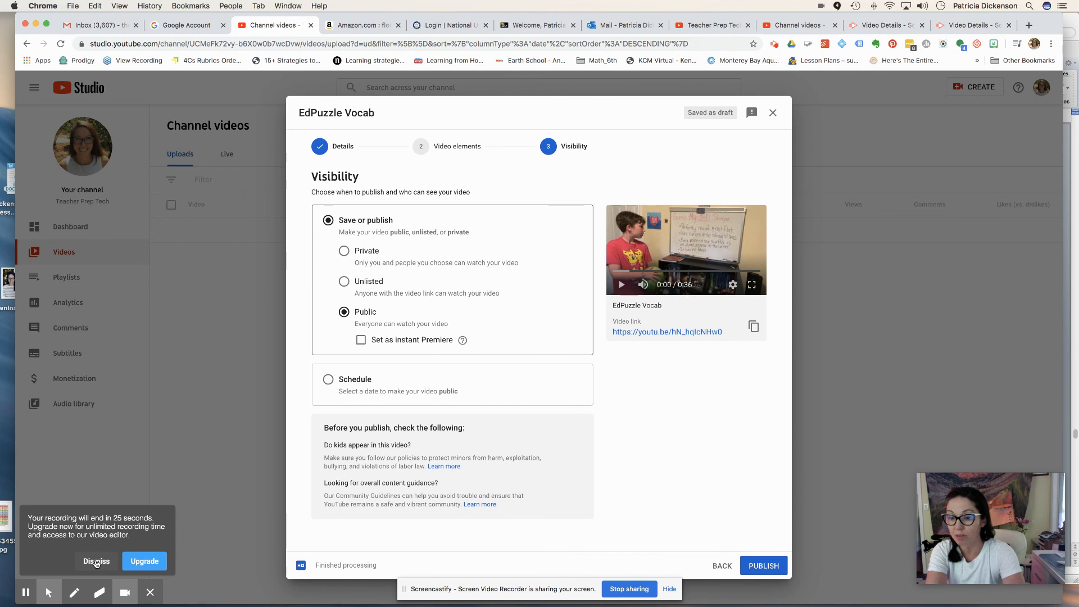
click(95, 561)
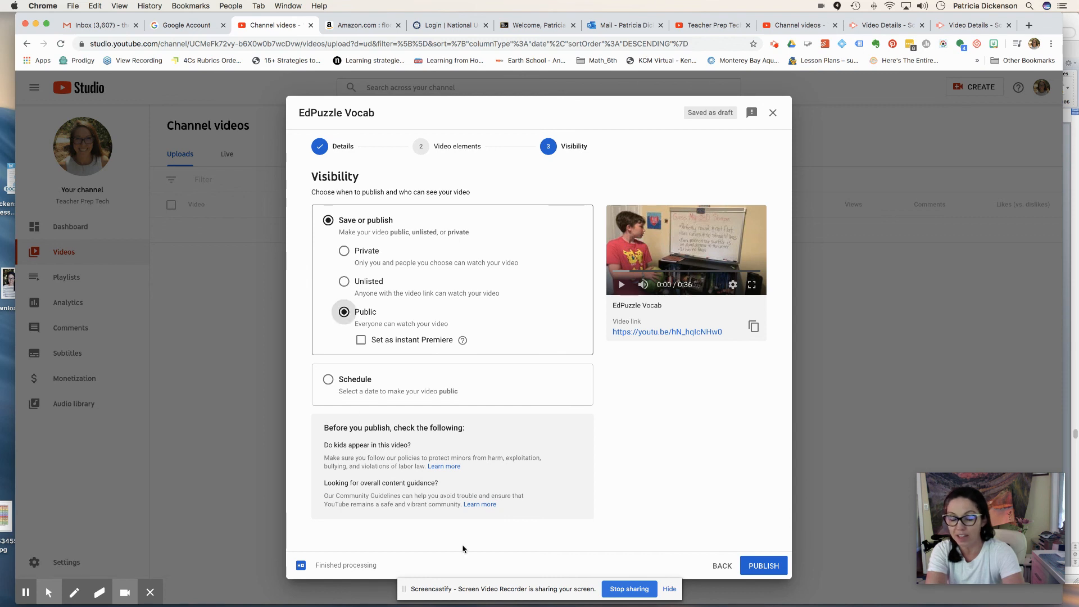